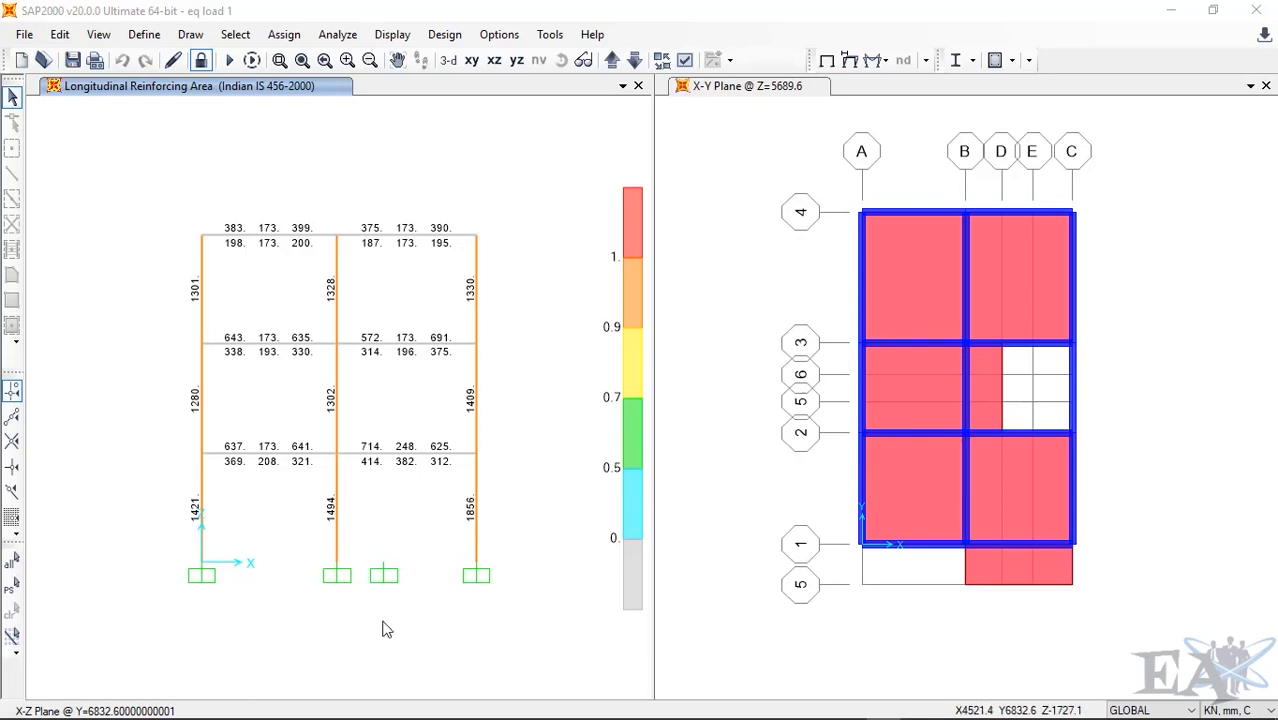
pyautogui.moveTo(156, 160)
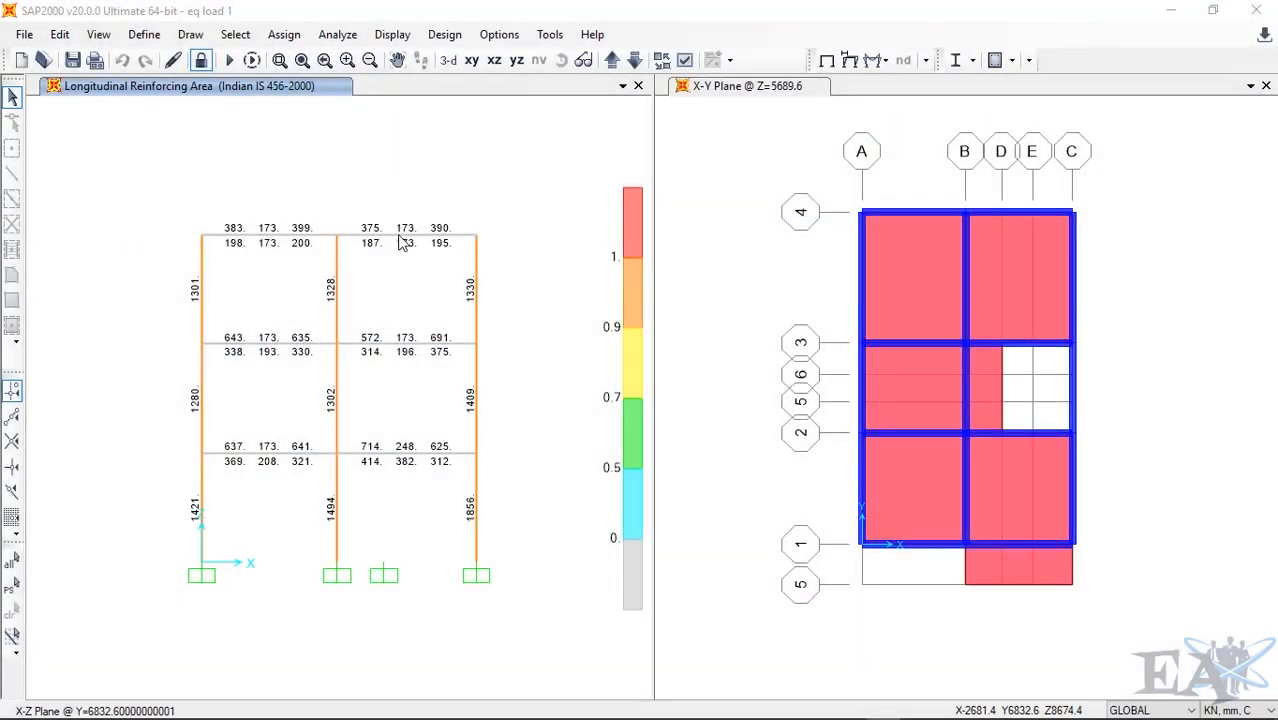
pyautogui.moveTo(304, 318)
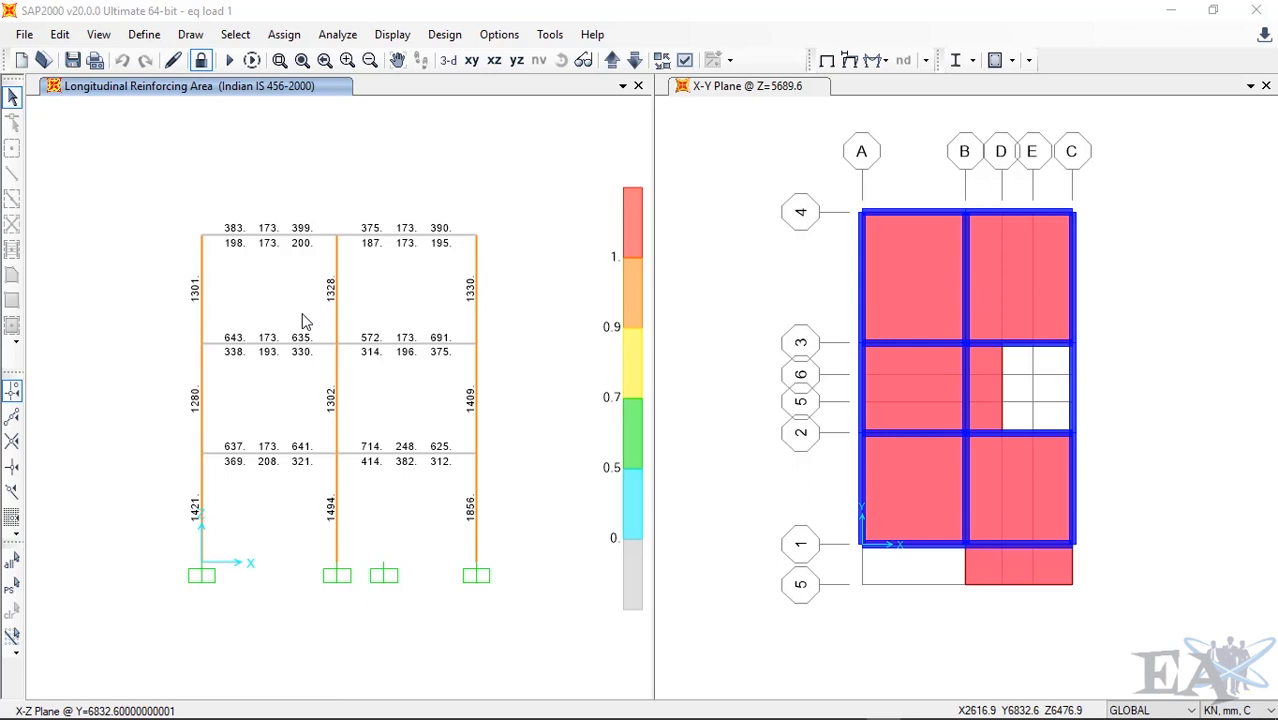
pyautogui.moveTo(336, 528)
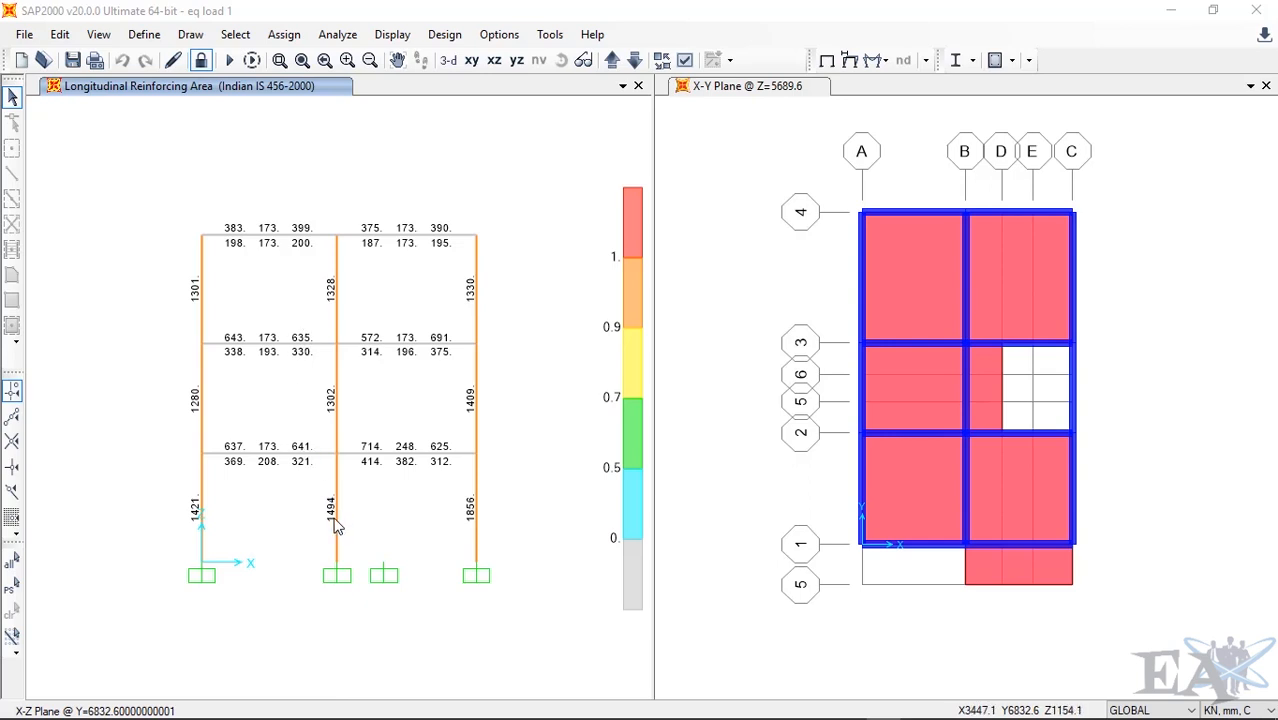
pyautogui.moveTo(336, 510)
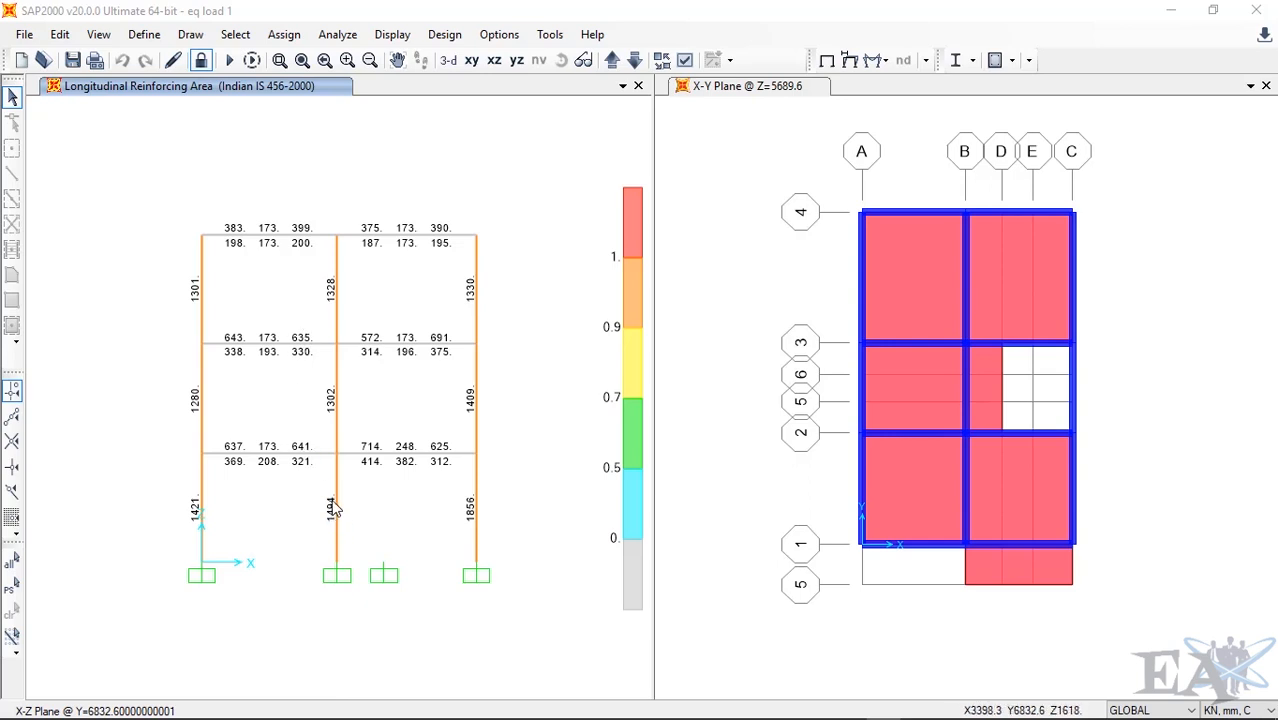
pyautogui.moveTo(358, 296)
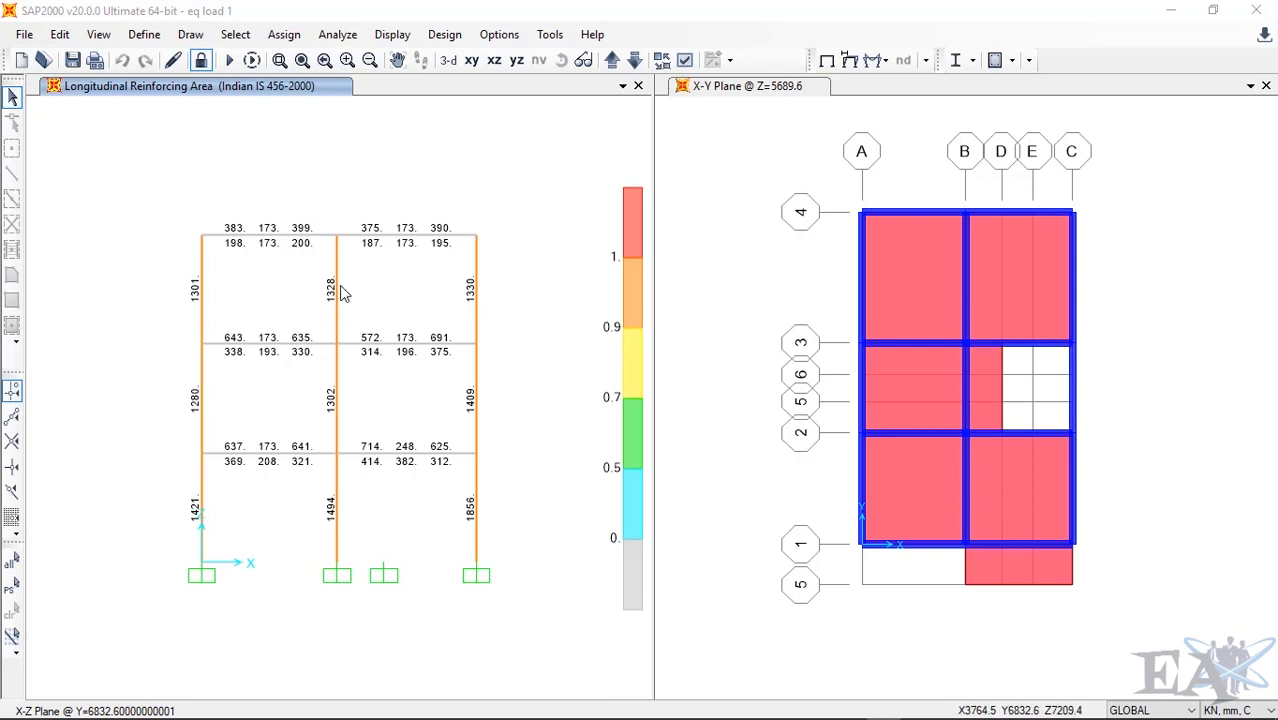
pyautogui.moveTo(336, 422)
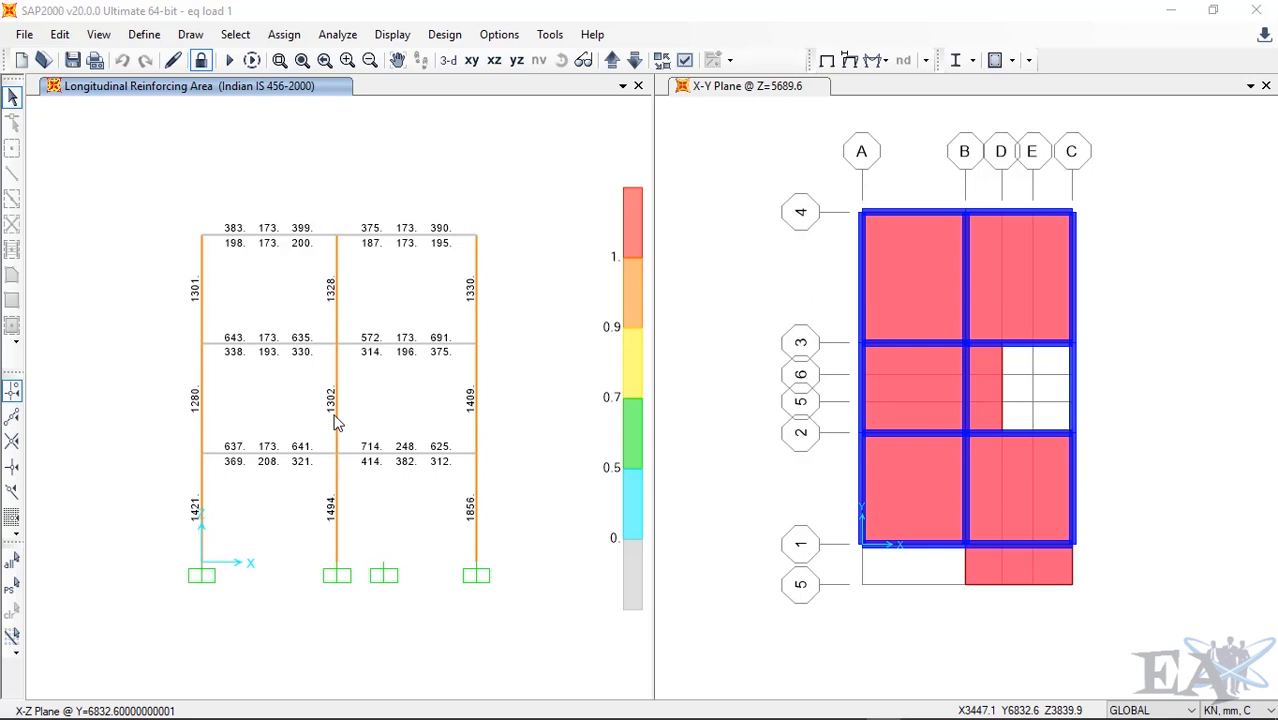
pyautogui.moveTo(332, 556)
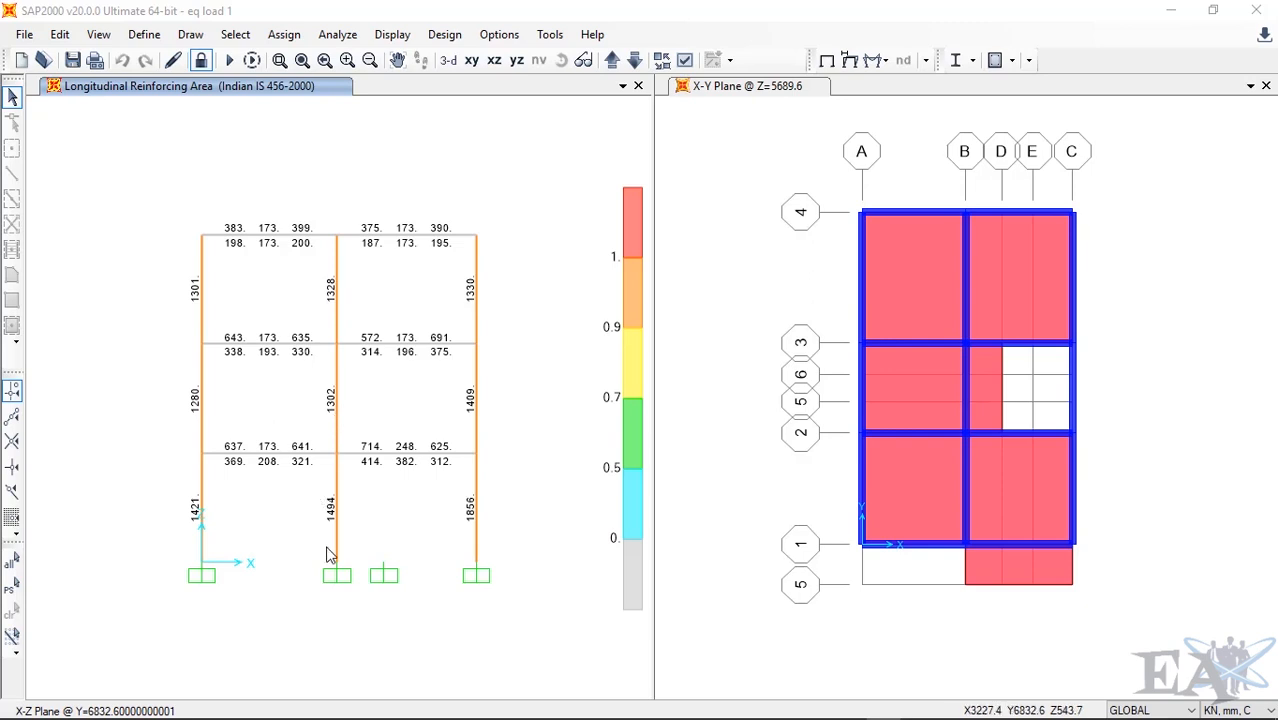
pyautogui.moveTo(356, 482)
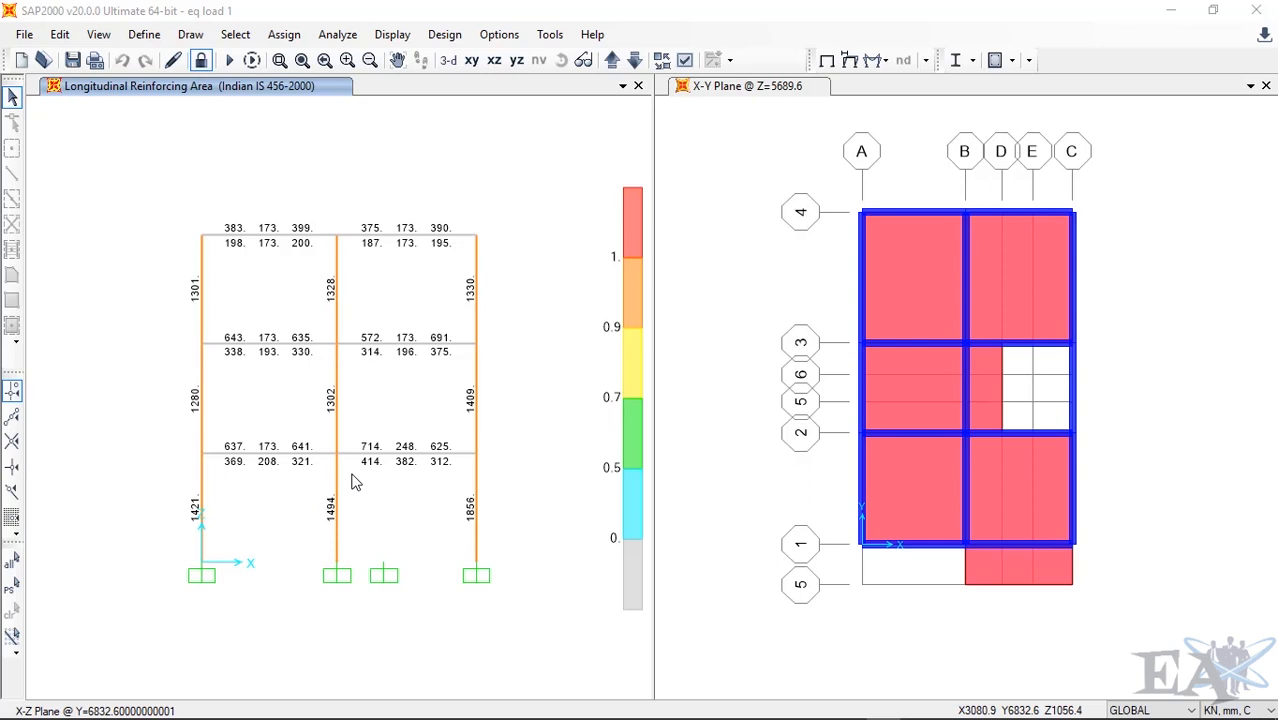
pyautogui.moveTo(332, 496)
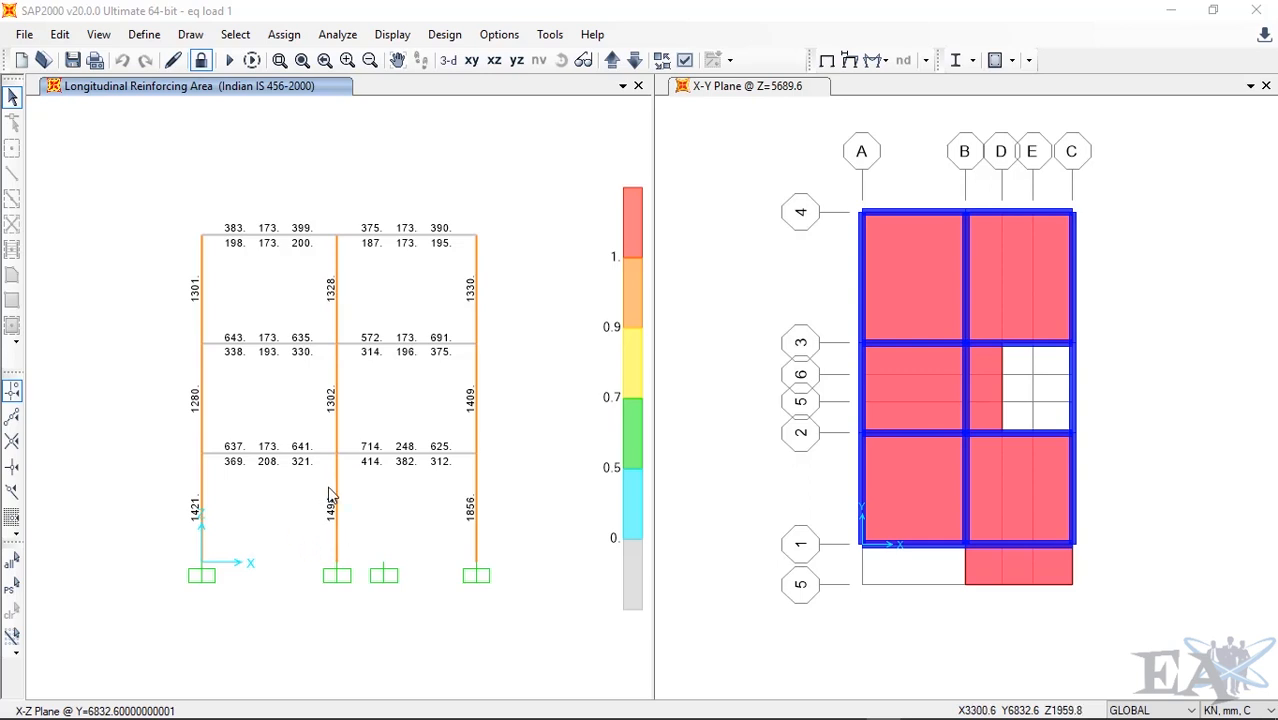
pyautogui.moveTo(390, 402)
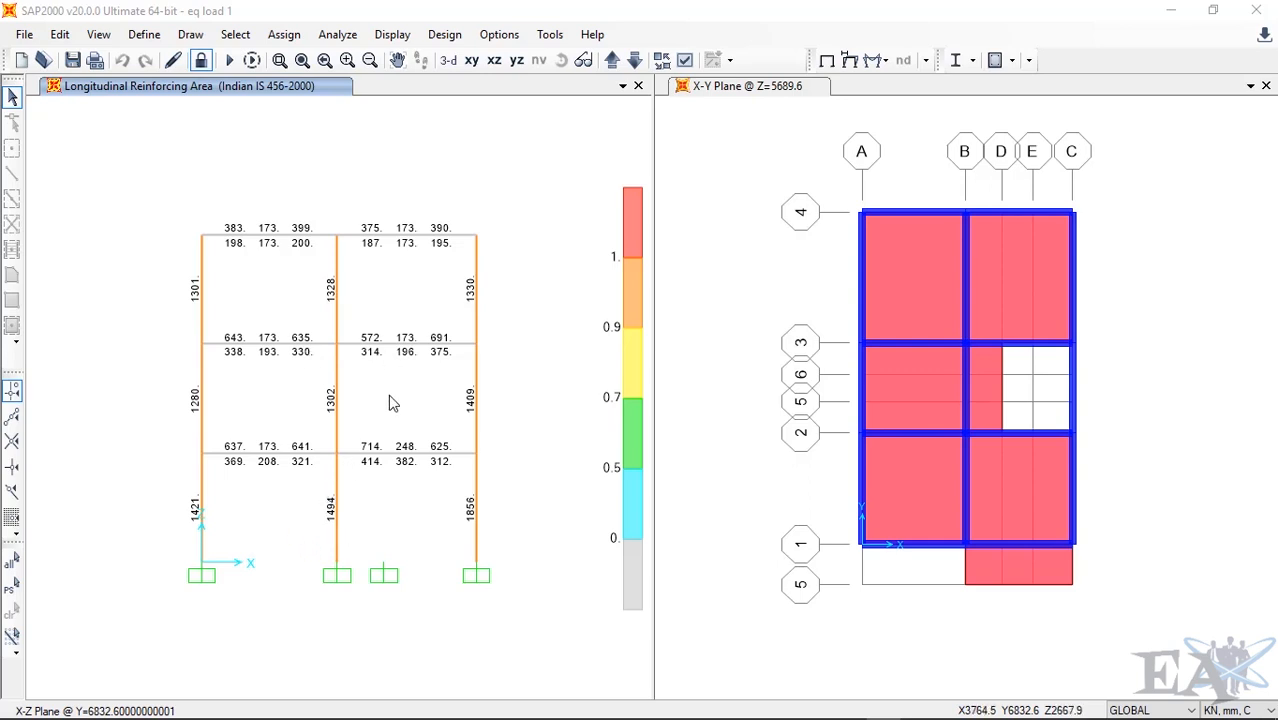
pyautogui.moveTo(370, 380)
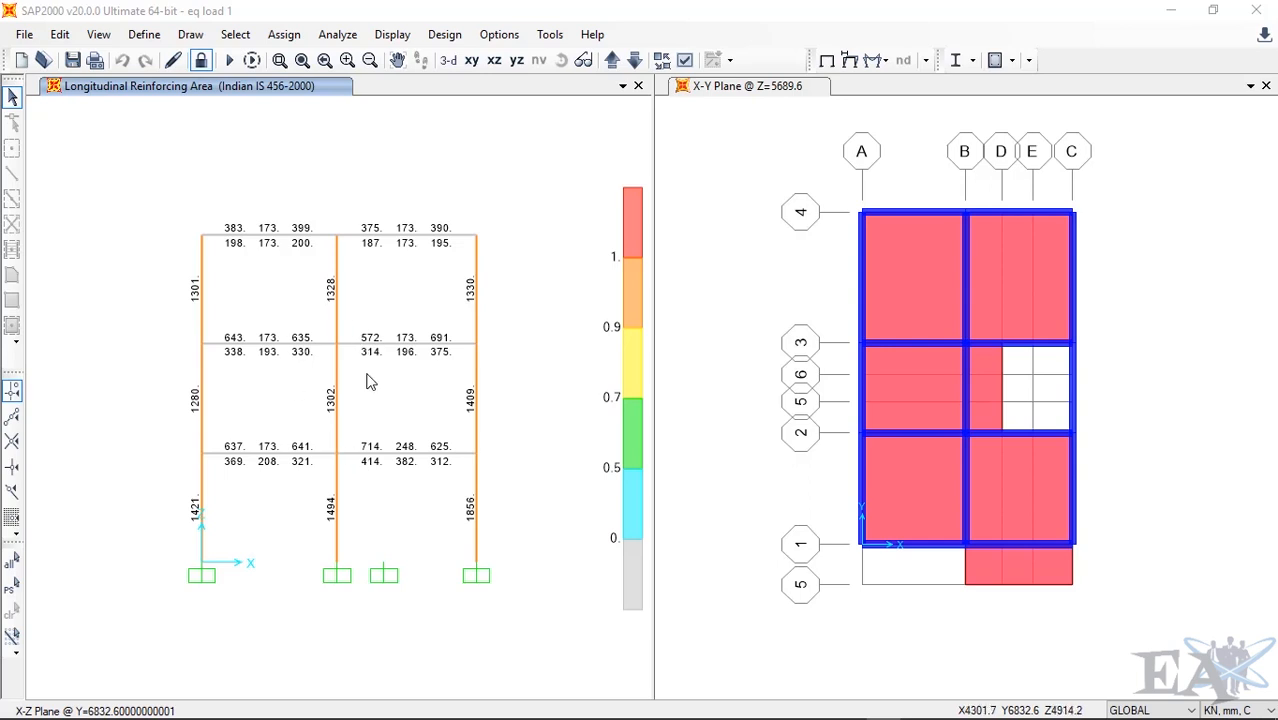
pyautogui.moveTo(330, 510)
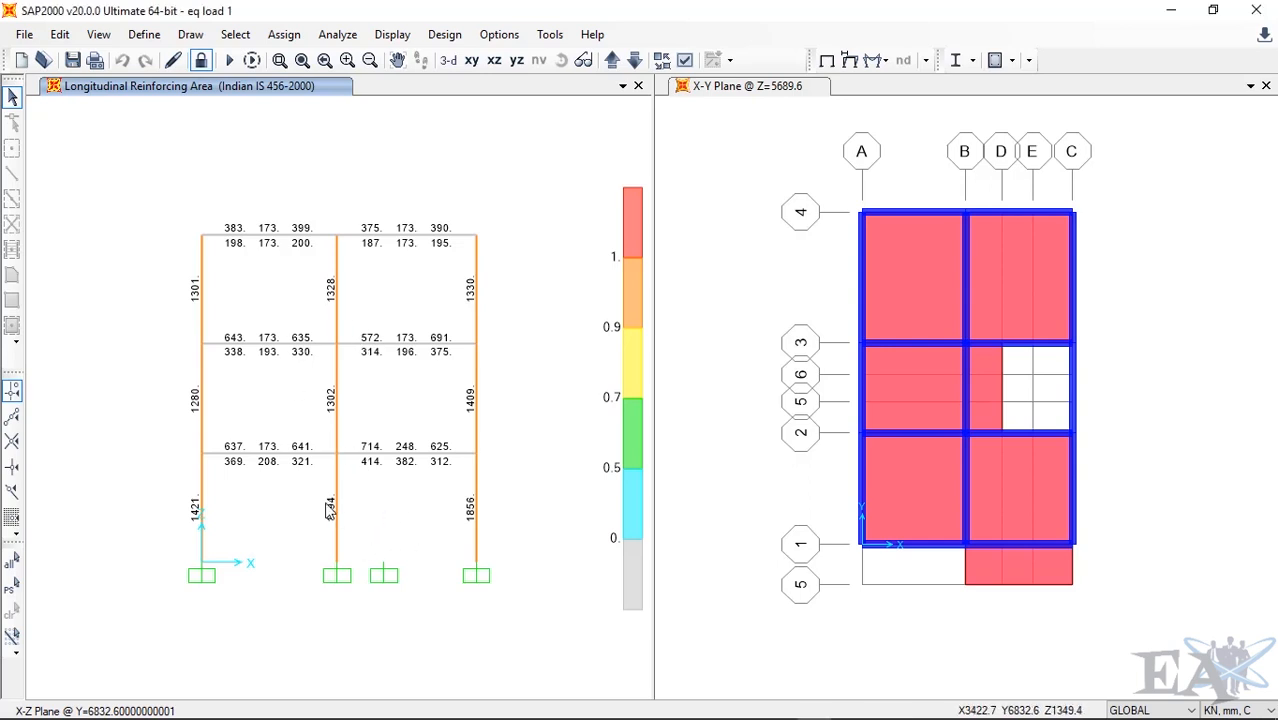
pyautogui.moveTo(332, 364)
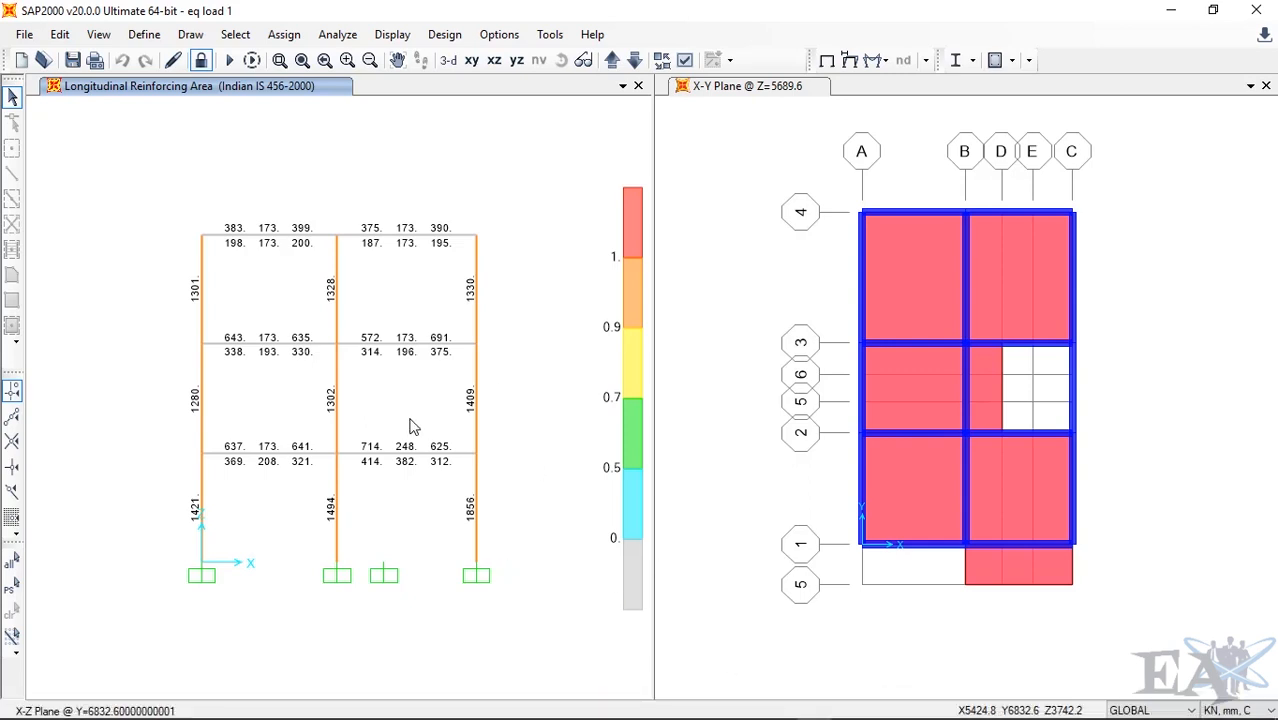
pyautogui.moveTo(612, 490)
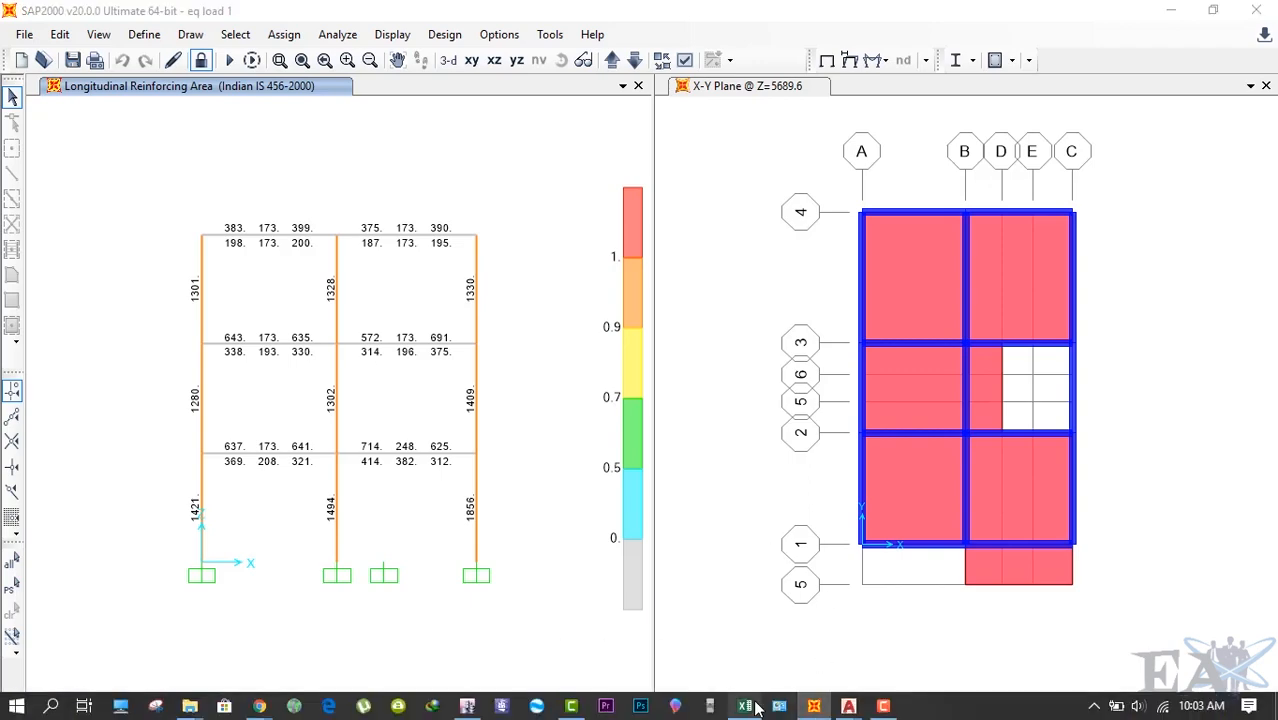
# Fill C5 through G5 with the headings Bar, Nos, Area, Total Area and Final Area.
pyautogui.click(744, 708)
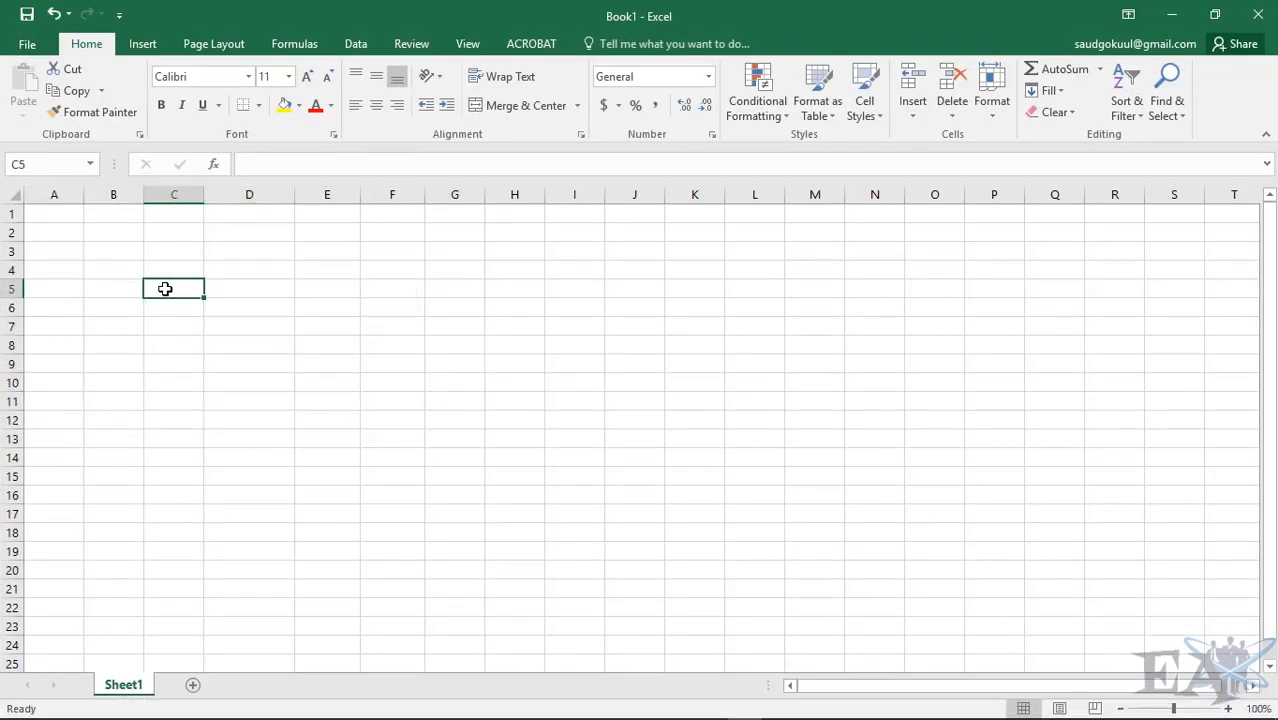
pyautogui.write('Ba')
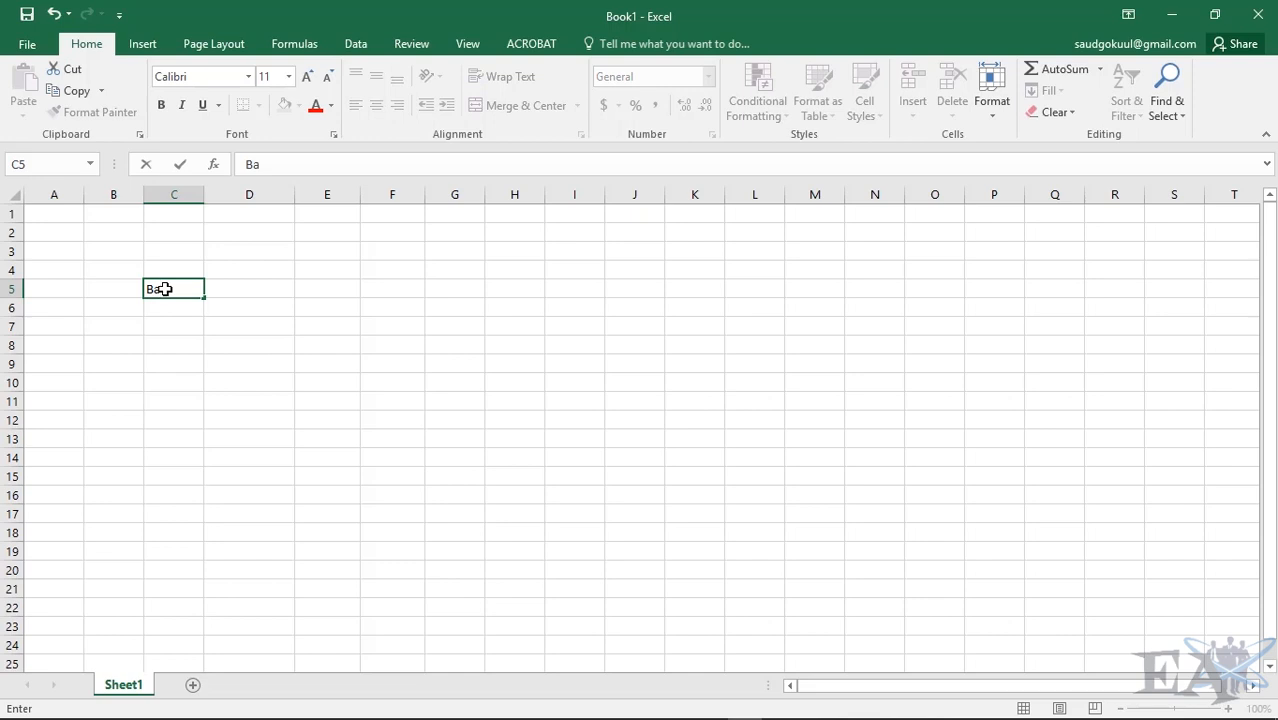
pyautogui.write('Nos')
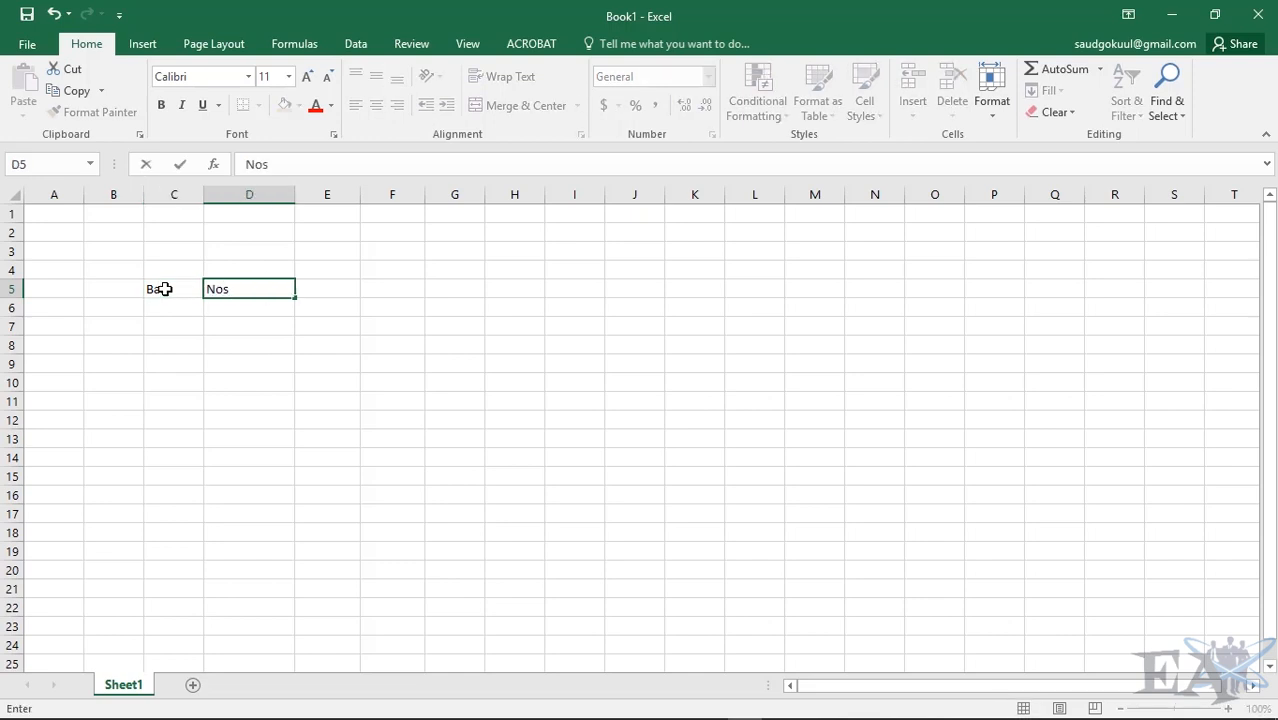
pyautogui.write('Are')
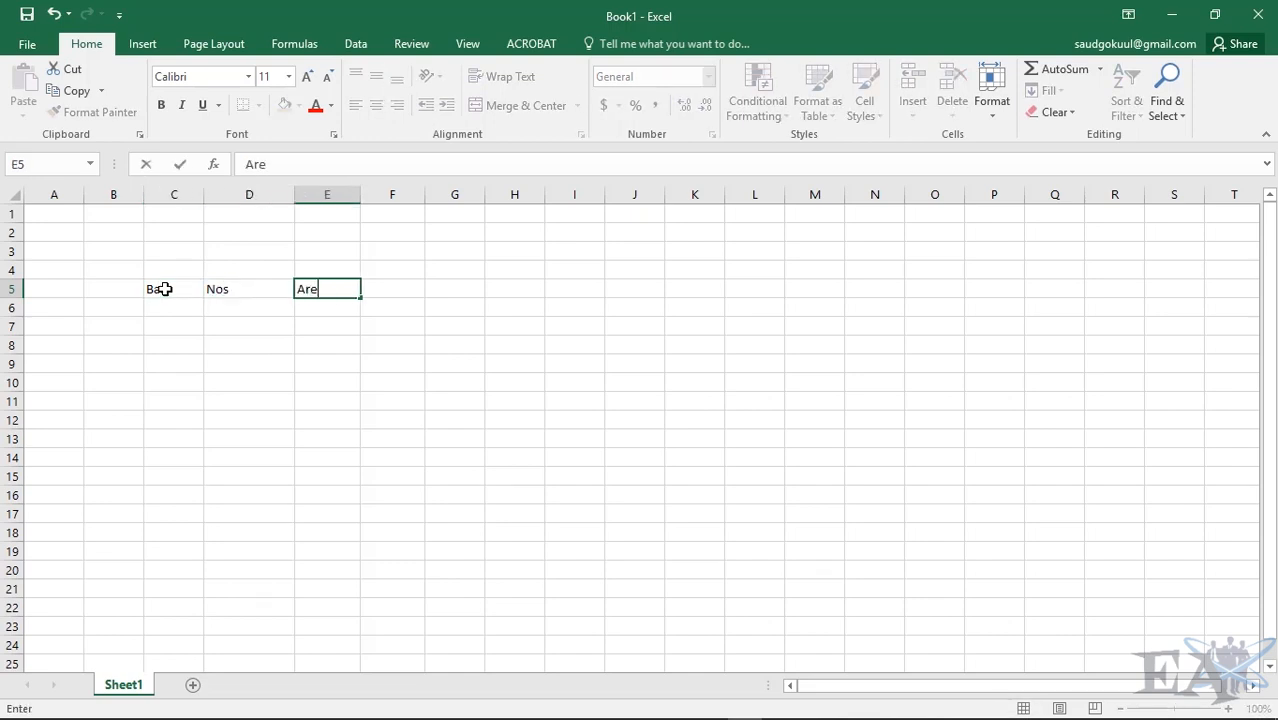
pyautogui.write('Total Area')
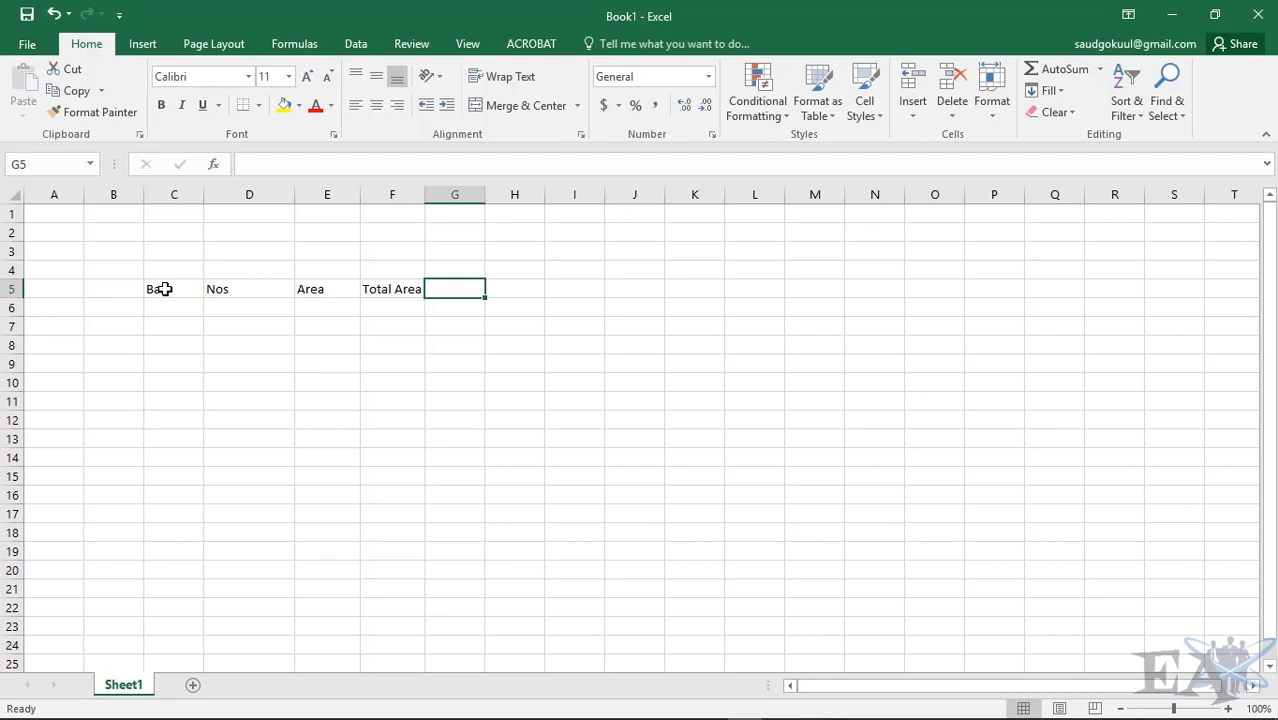
pyautogui.write('Final Area')
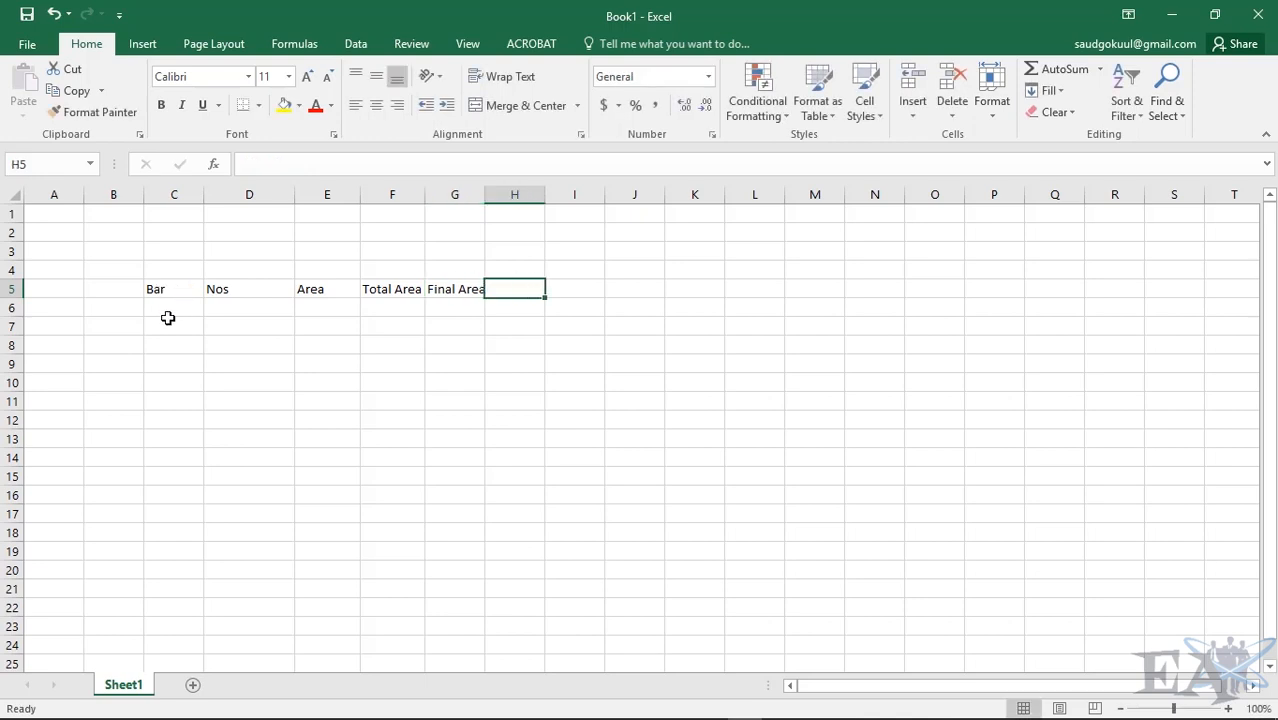
# Enter bar 16, count 4, and area formula =3.1416/4*C7*C7 returning 201.0624.
pyautogui.write('16')
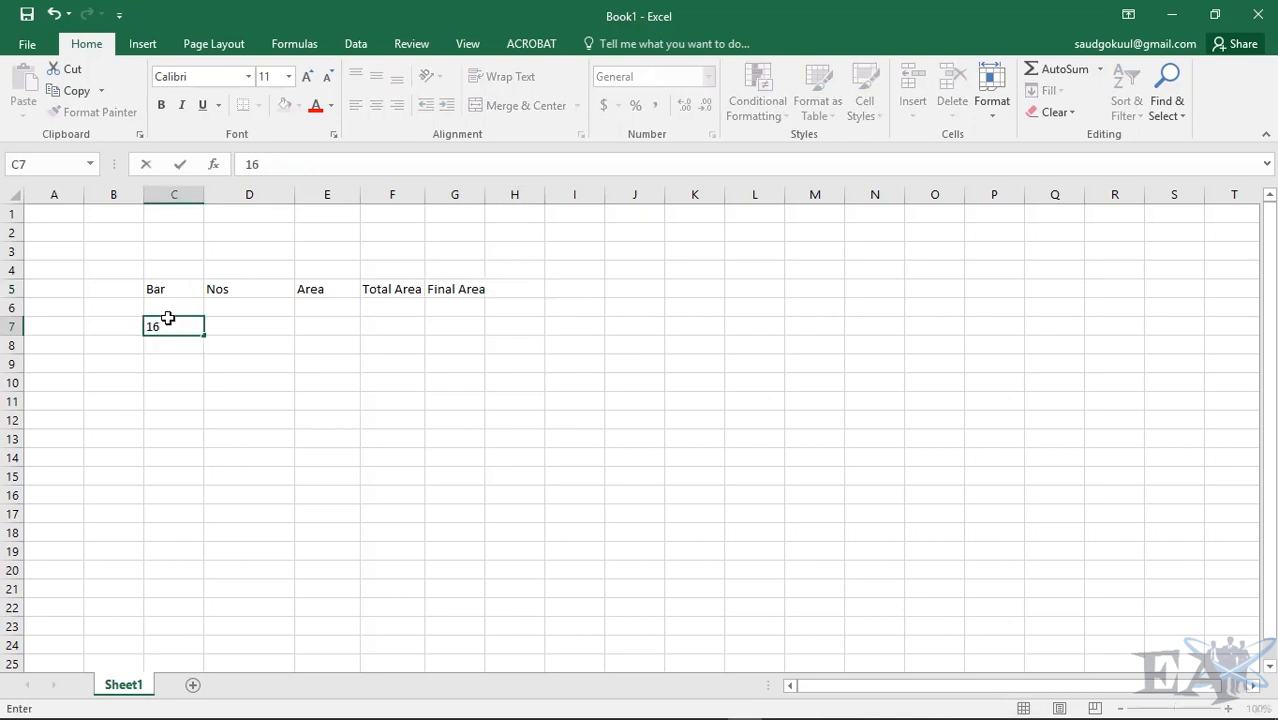
pyautogui.write('4')
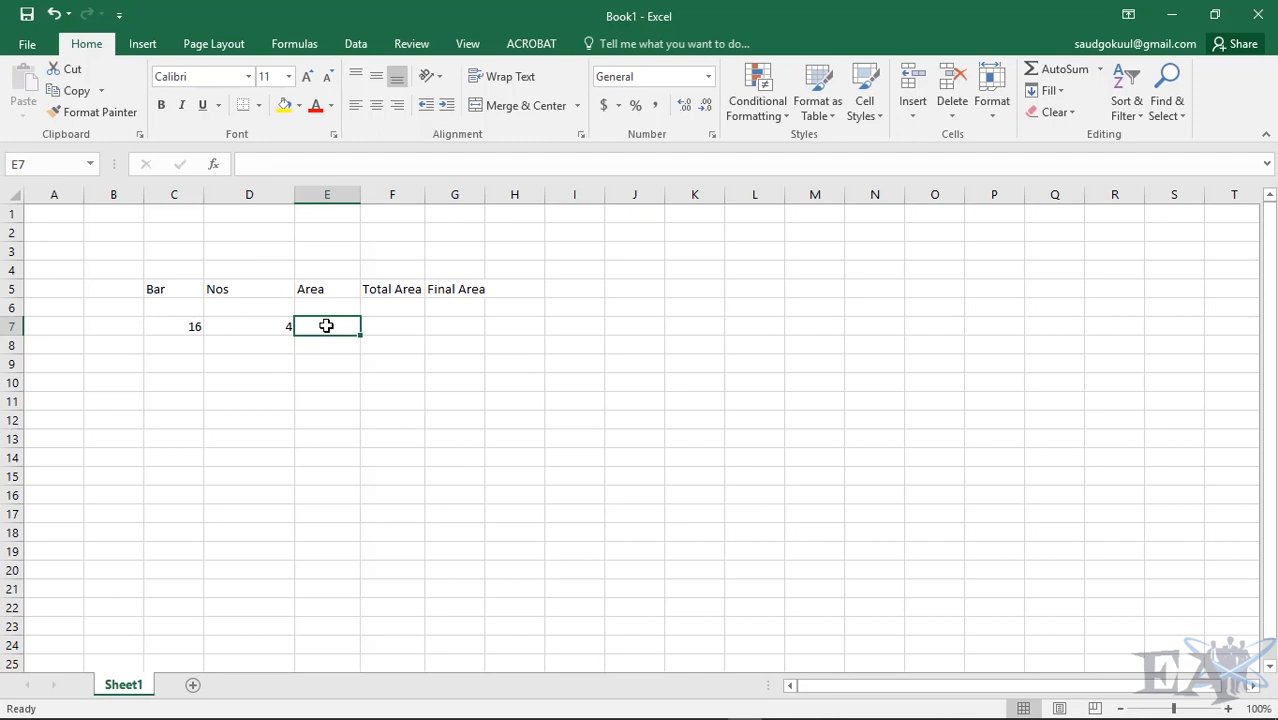
pyautogui.write('=')
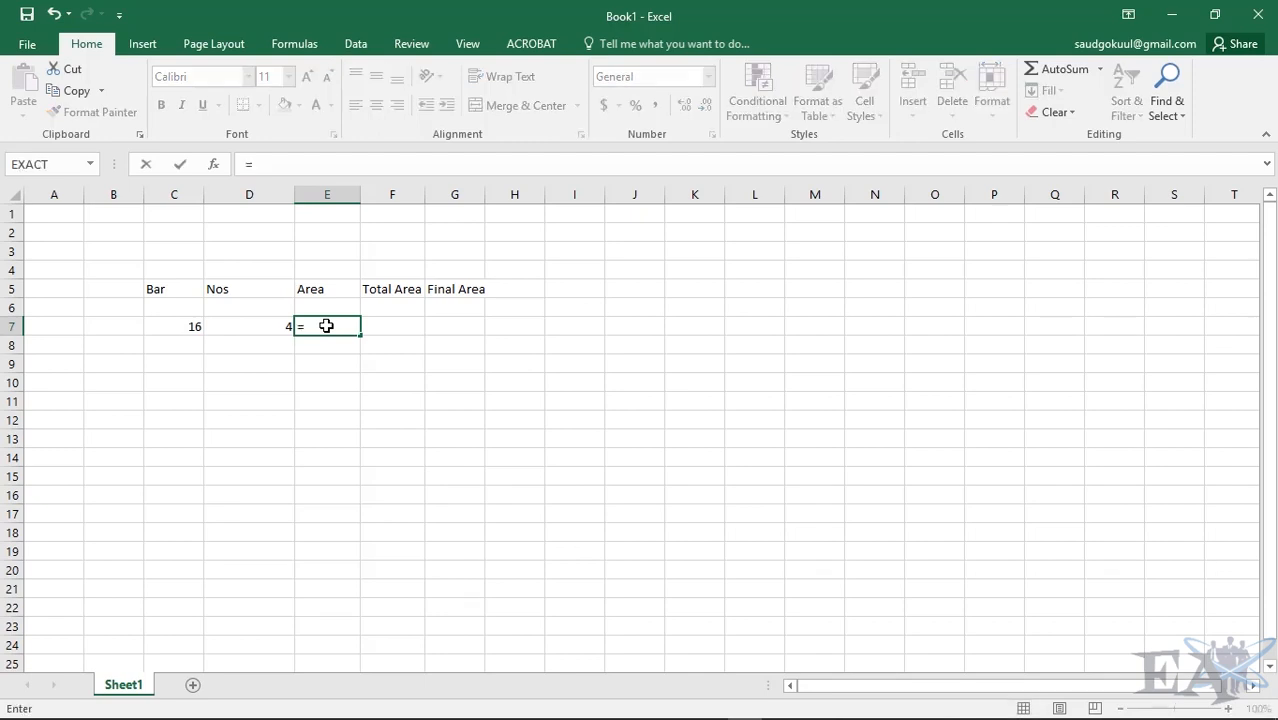
pyautogui.write('3.1416')
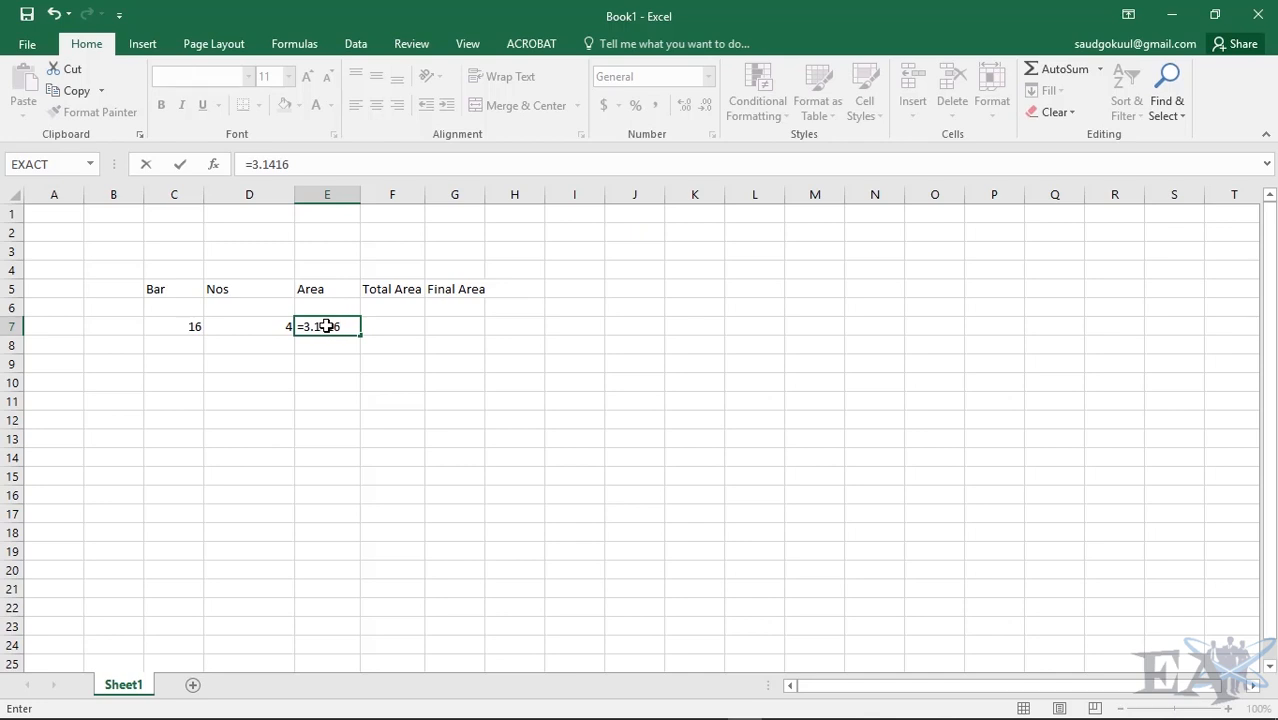
pyautogui.write('/4*')
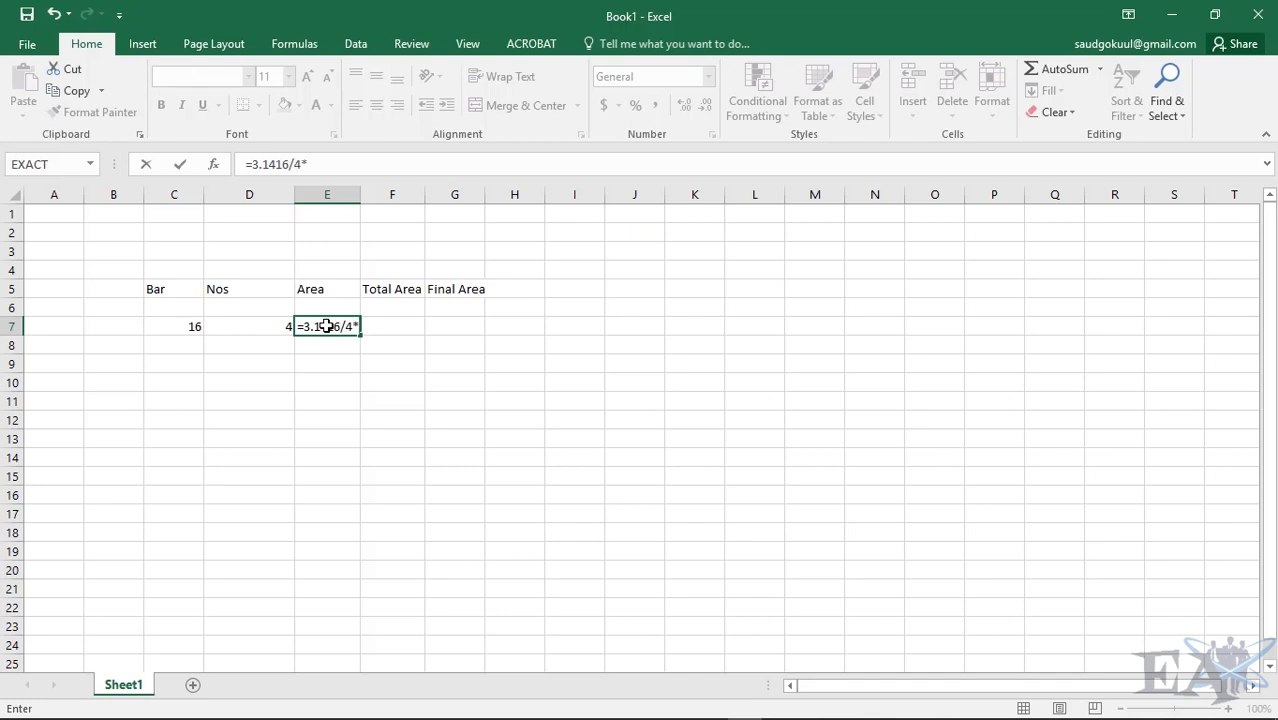
pyautogui.click(174, 328)
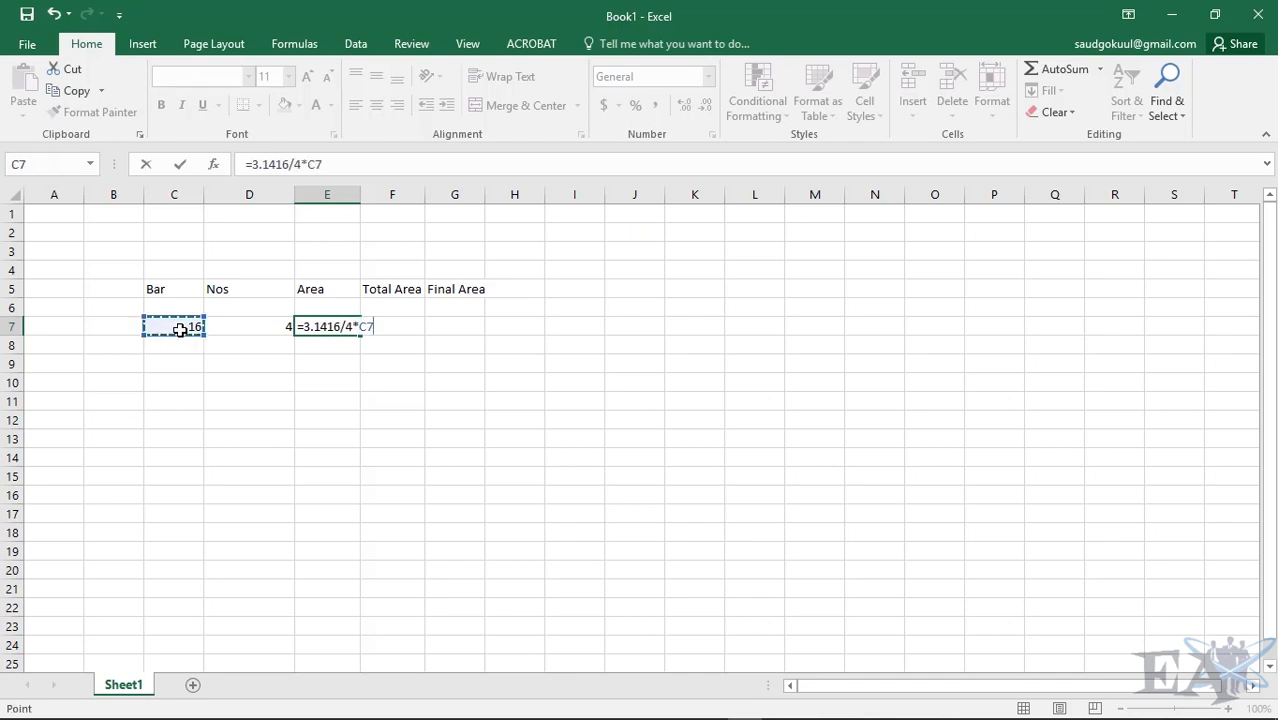
pyautogui.write('*C7')
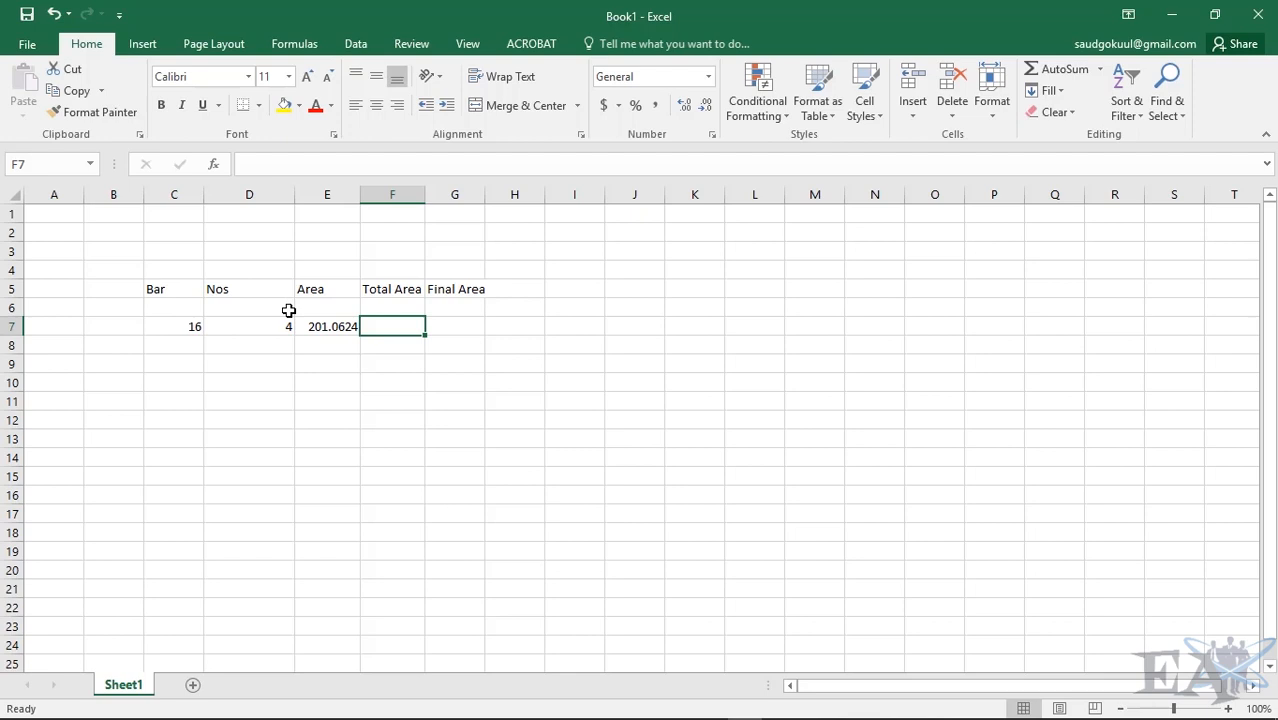
pyautogui.moveTo(338, 328)
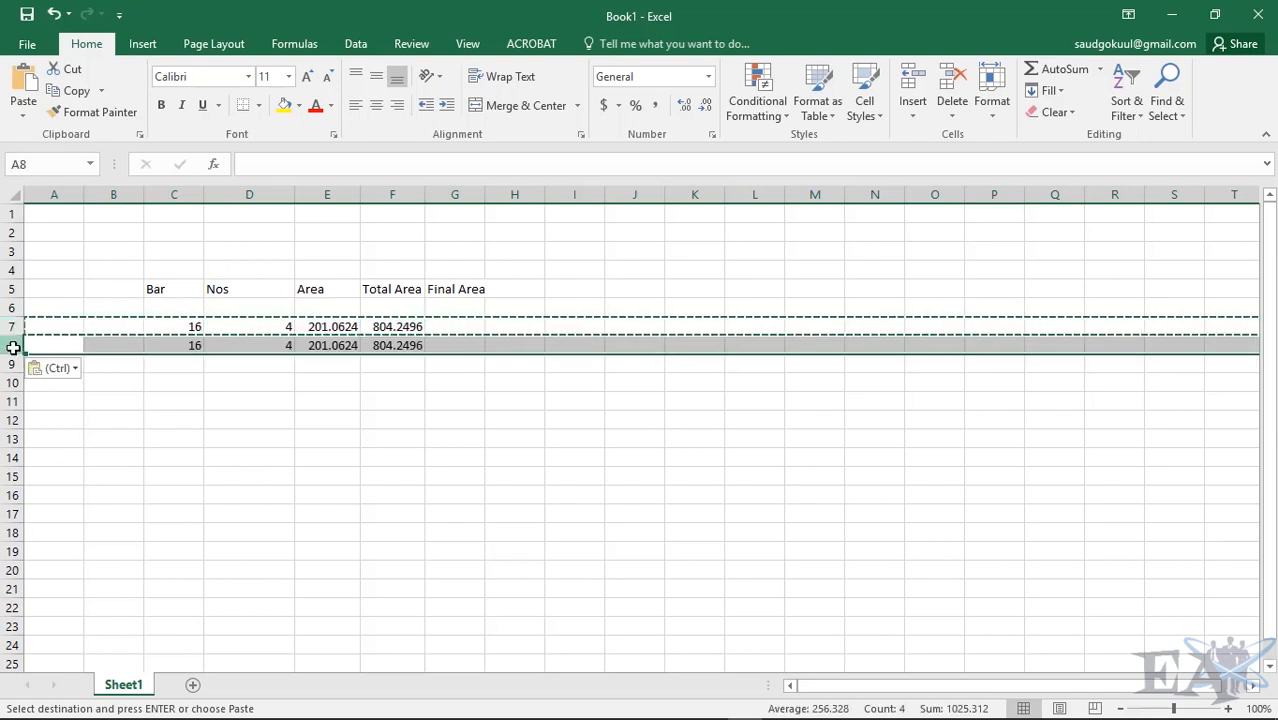
# Paste a second row, sum the totals with =F7+F8, and change its bar size to 12.
pyautogui.click(174, 344)
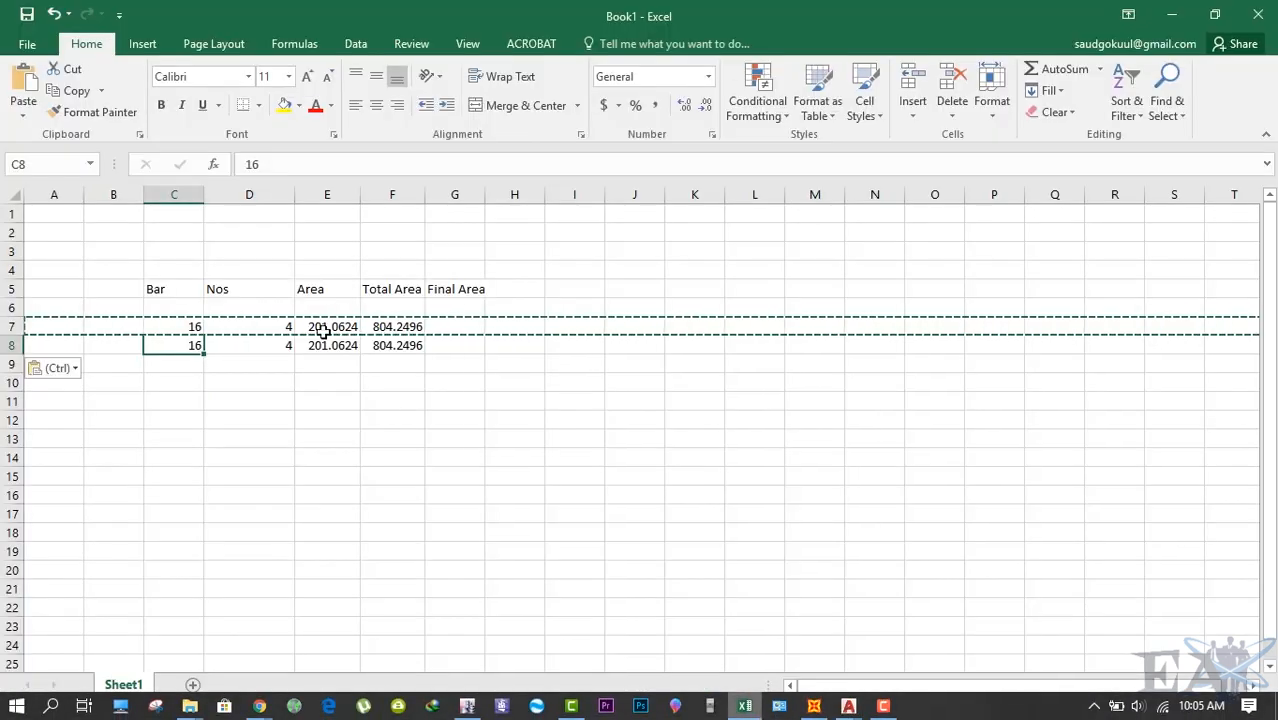
pyautogui.click(392, 344)
pyautogui.write('=F7+')
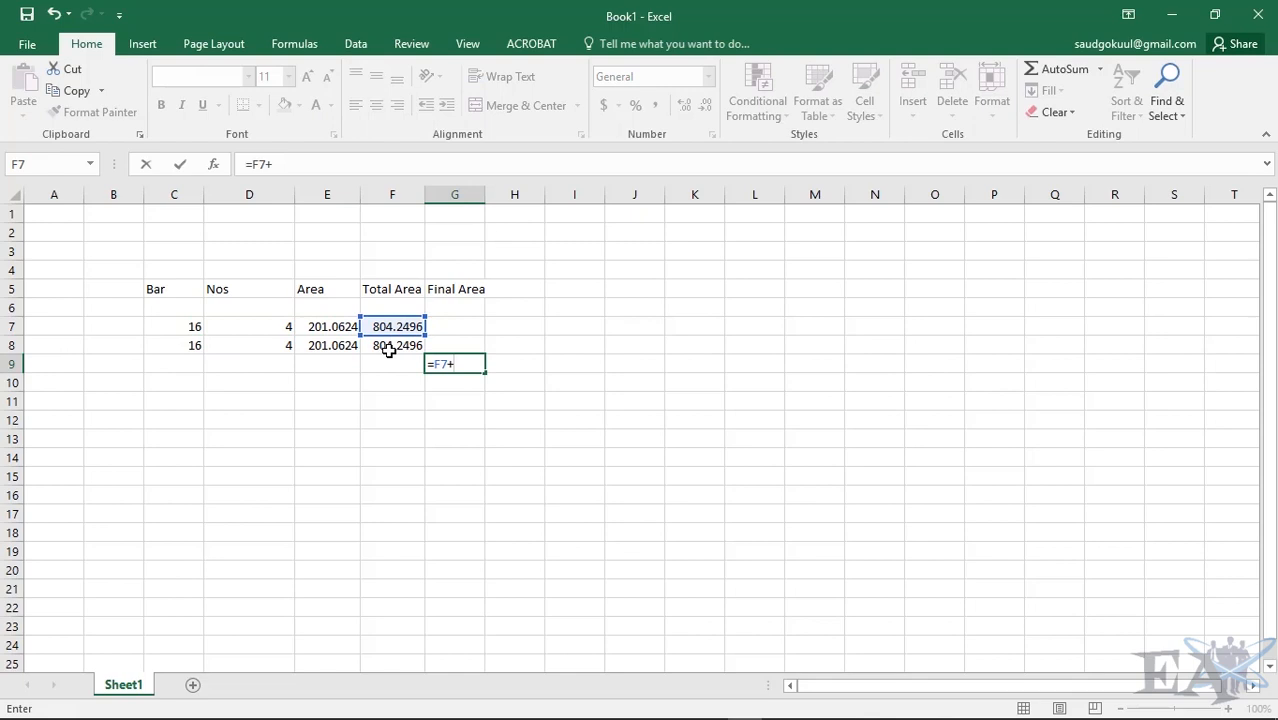
pyautogui.press('enter')
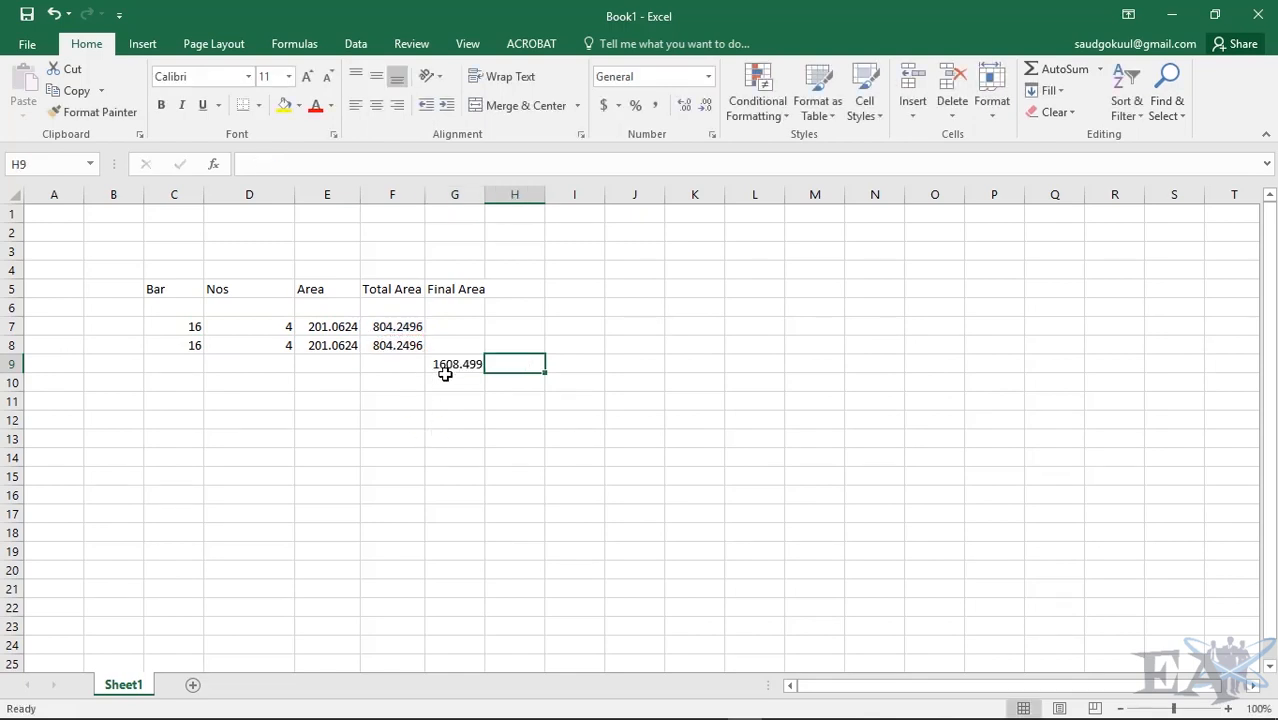
pyautogui.moveTo(462, 364)
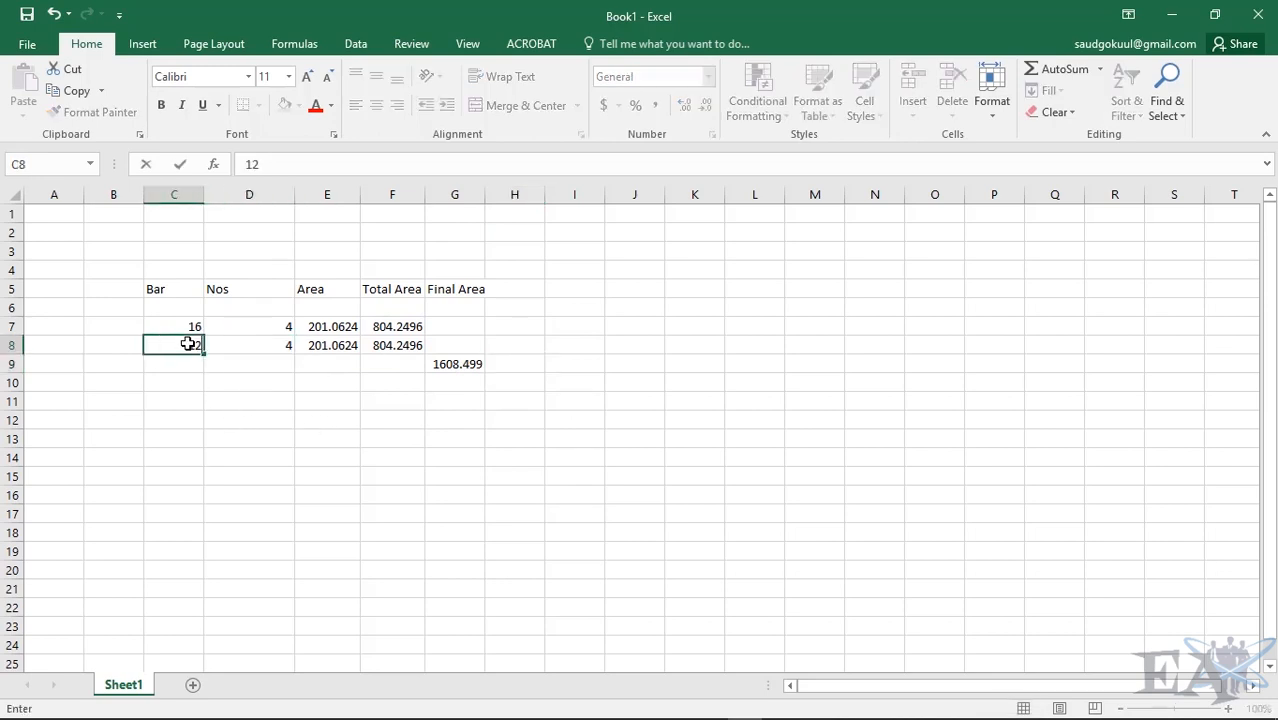
pyautogui.write('12')
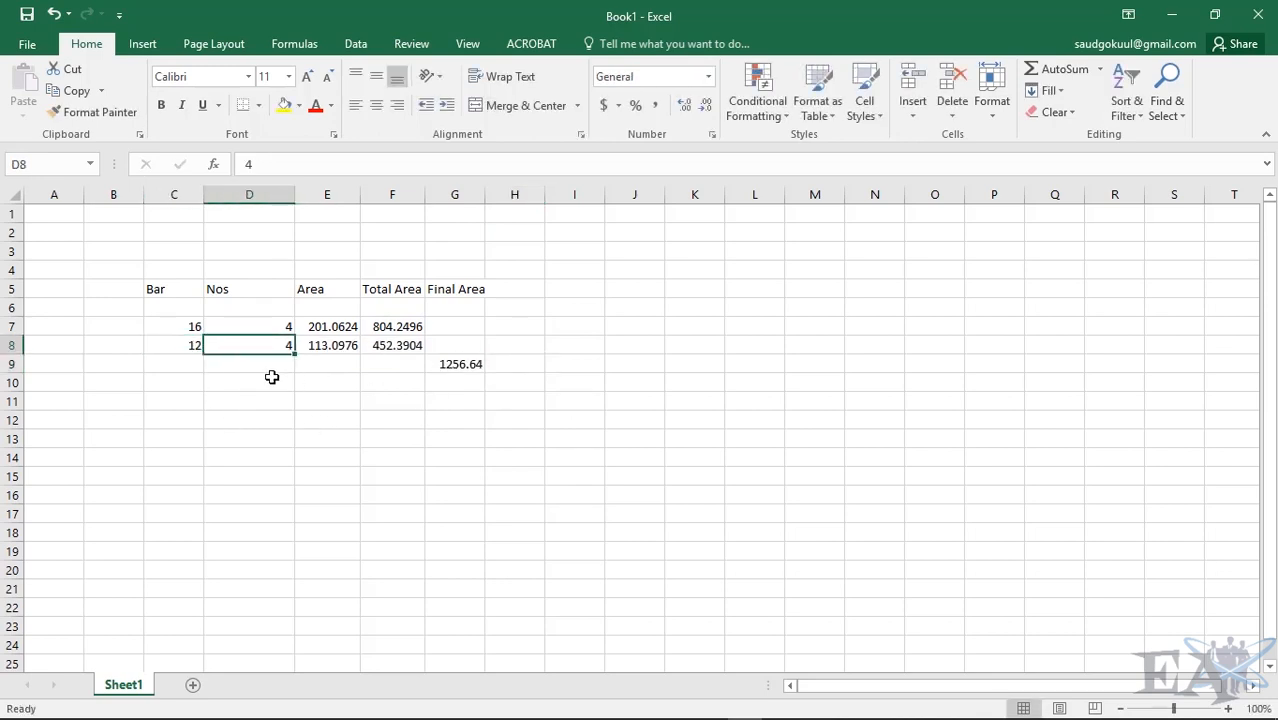
pyautogui.moveTo(392, 380)
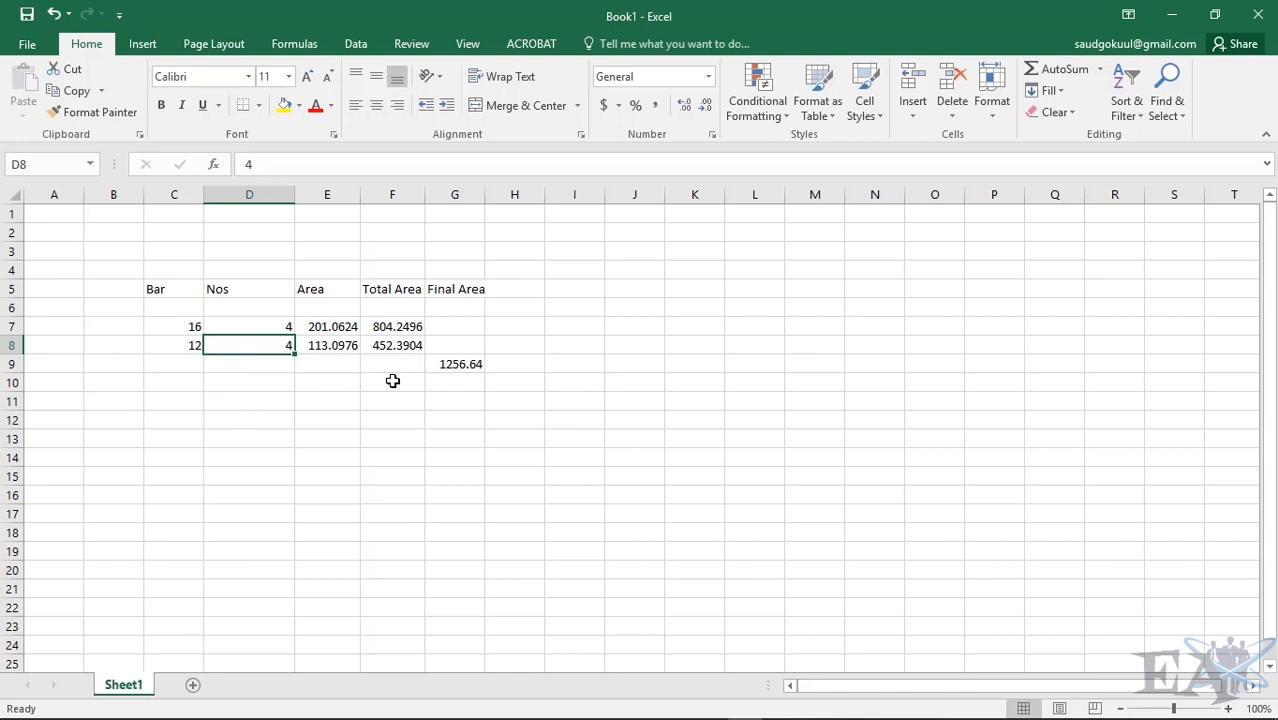